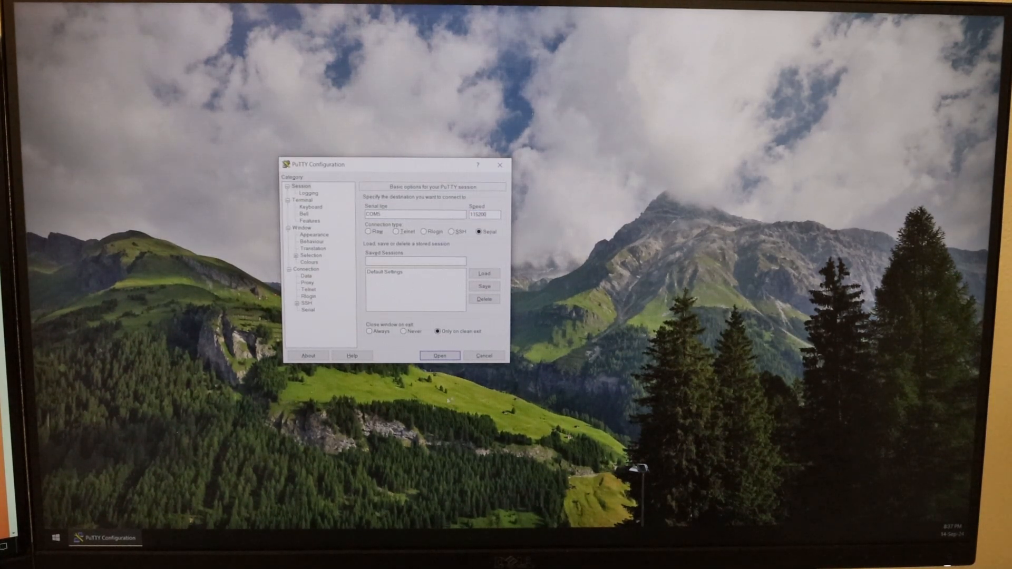
- Start the serial session on COM5 at 115200 baud to the Raspberry Pi console
click(439, 355)
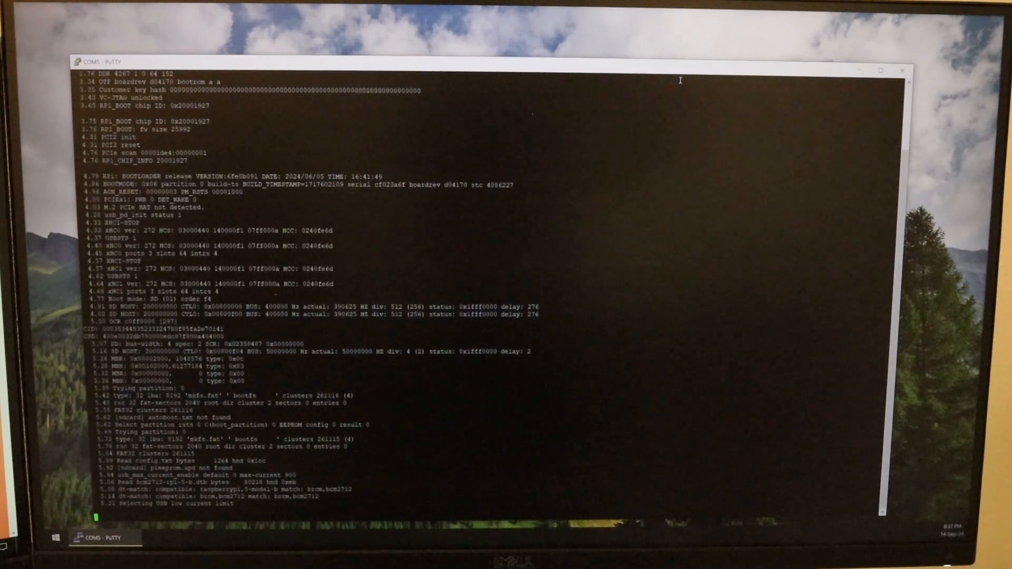
- Scroll through the streaming bootloader log until the raspberrypi login prompt appears
scroll(down, 3)
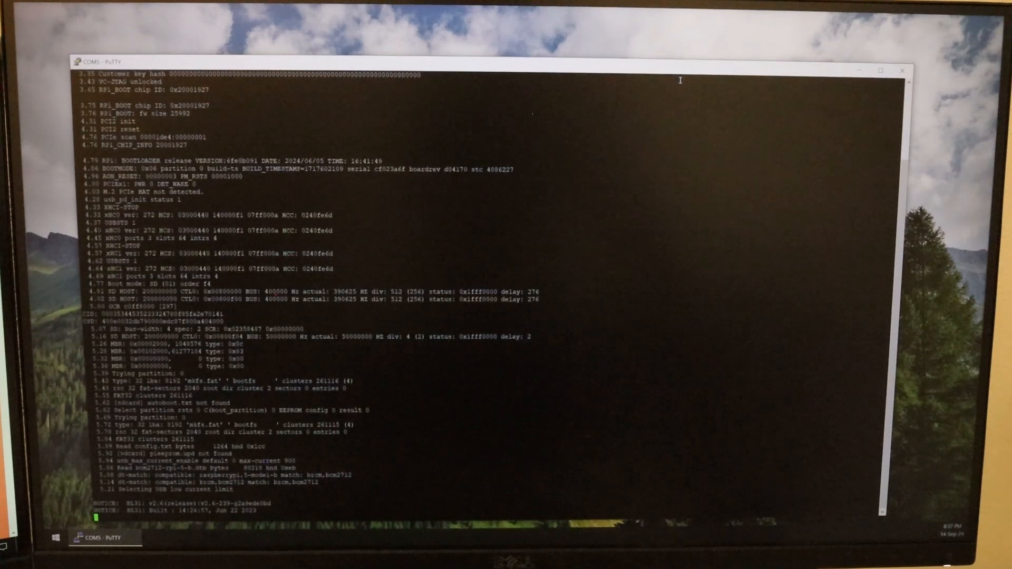
scroll(up, 3)
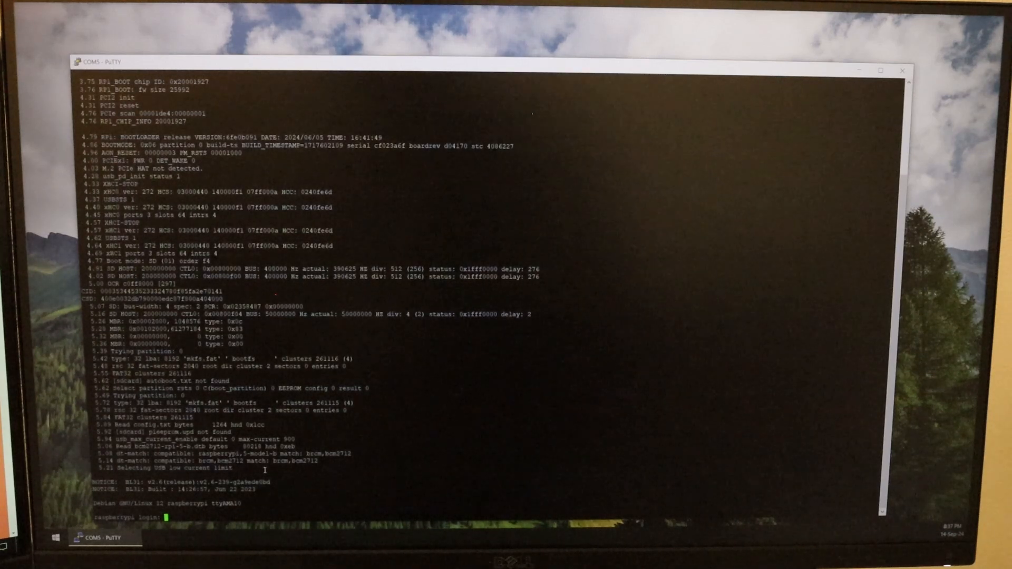
- Enter username 'pi' at the raspberrypi login prompt to reach the password prompt
text(pi)
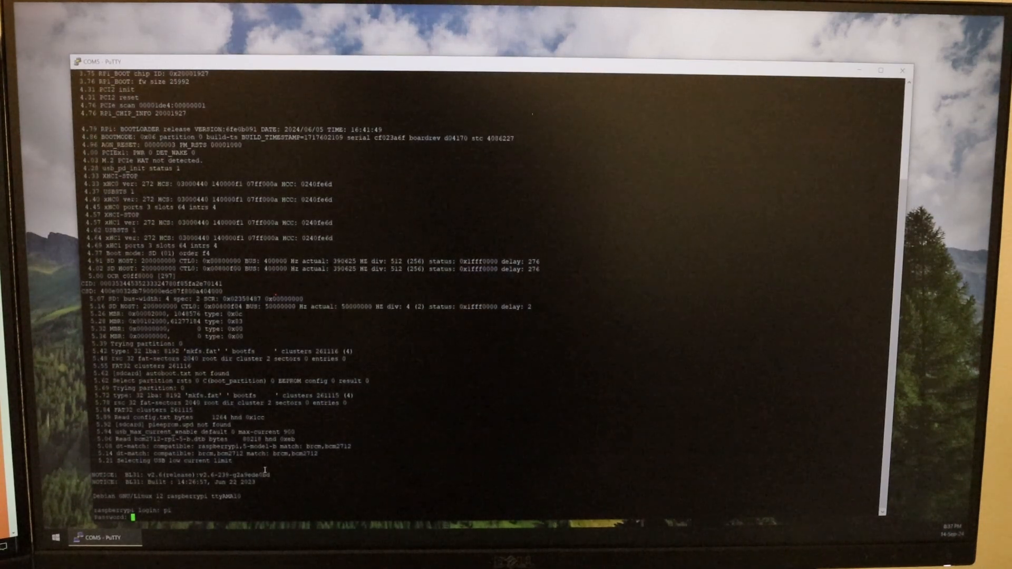